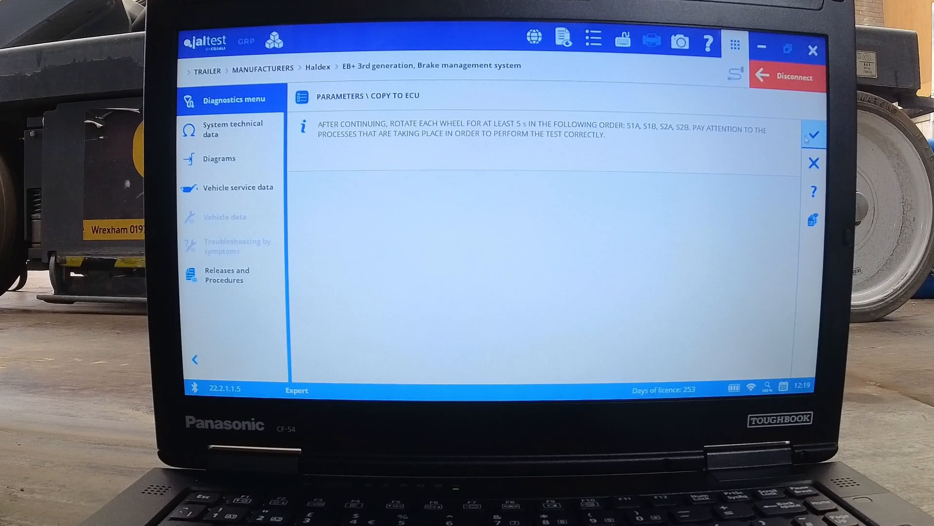
- Accept the wheel-rotation instructions and start the EOL test on speed sensor S1A
left_click(811, 134)
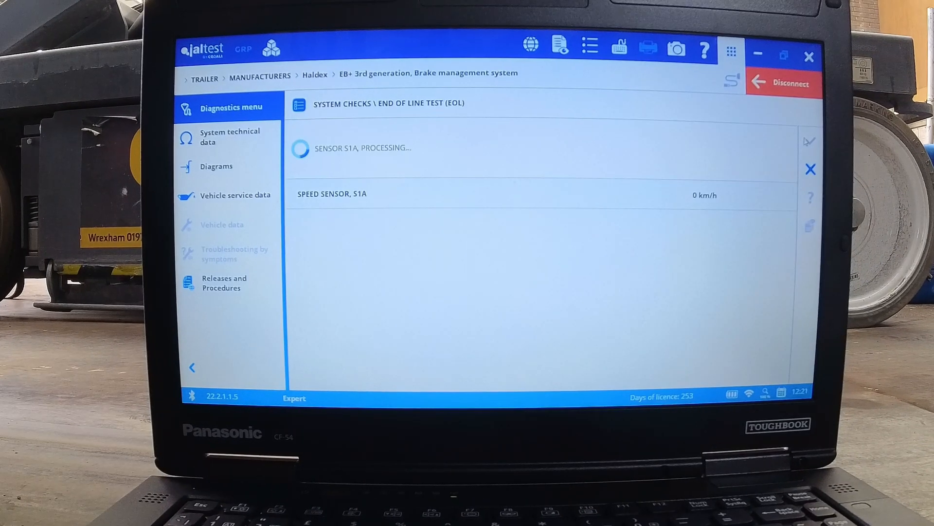